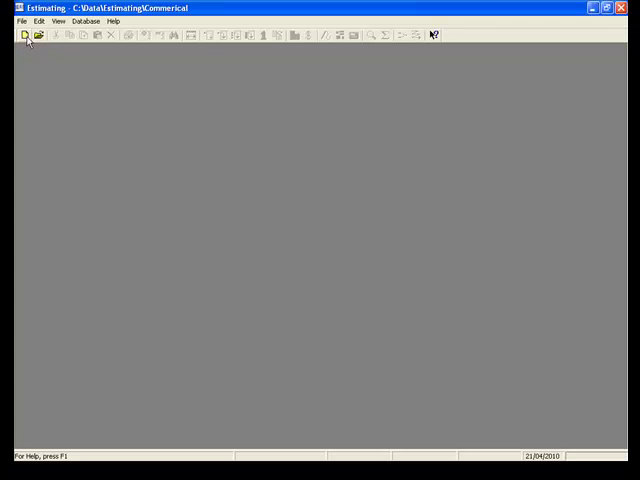
Create a new estimate file named 'estimate'.
{"action": "left_click", "coordinate": [14, 35]}
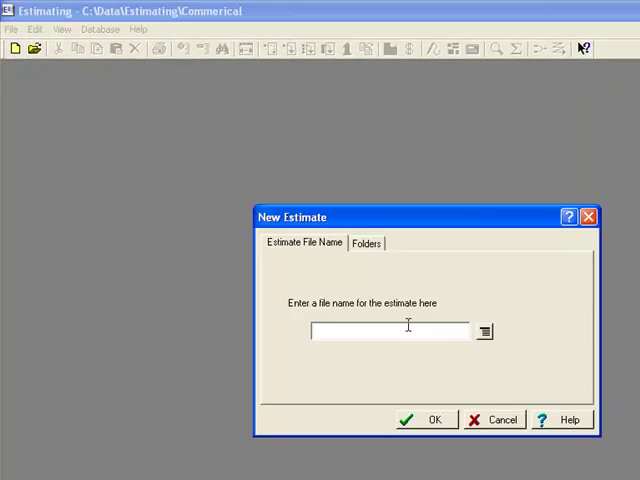
{"action": "type", "text": "estima"}
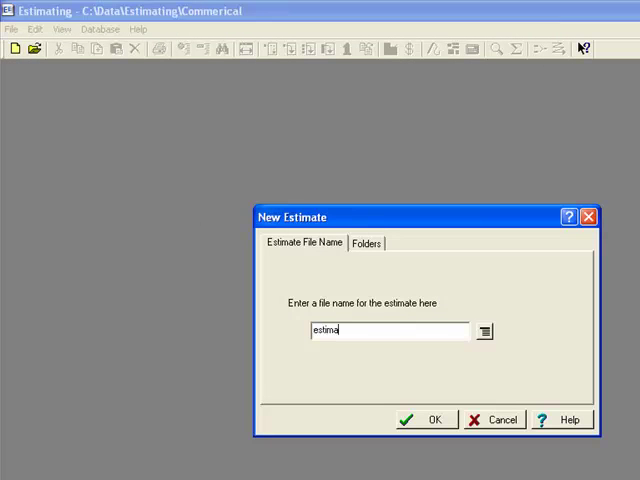
{"action": "left_click", "coordinate": [436, 420]}
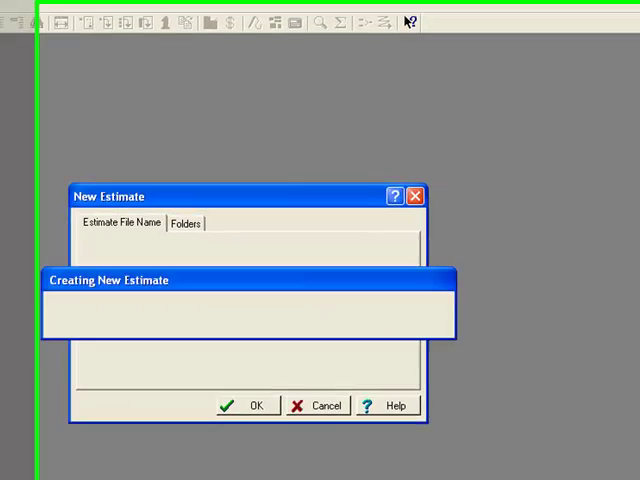
{"action": "left_click", "coordinate": [252, 405]}
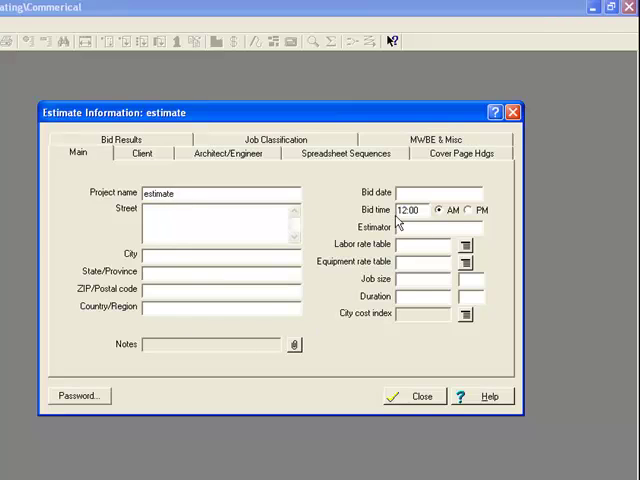
{"action": "mouse_move", "coordinate": [555, 138]}
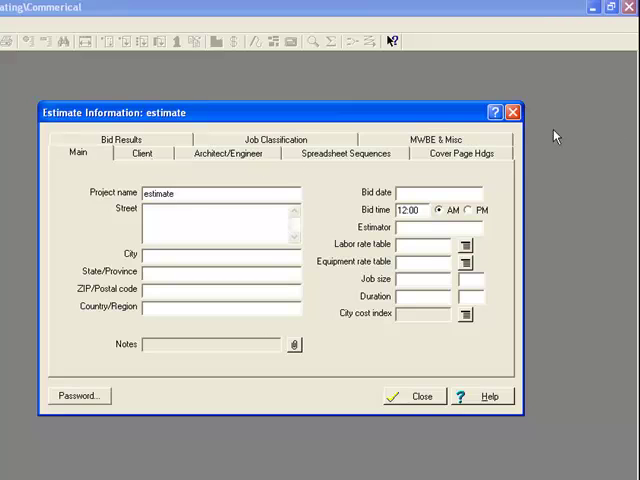
{"action": "mouse_move", "coordinate": [385, 208]}
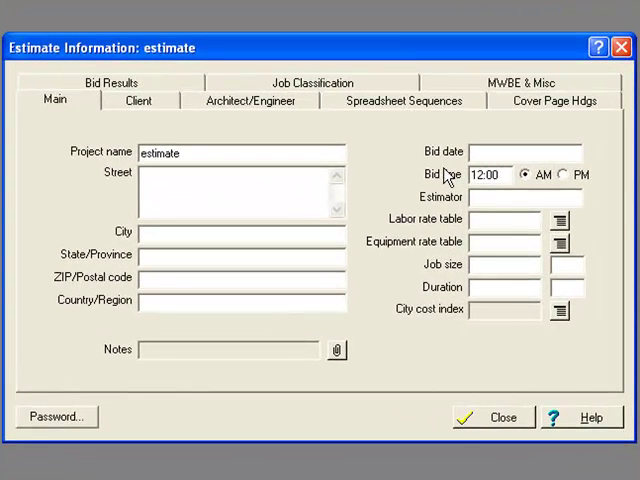
{"action": "mouse_move", "coordinate": [433, 168]}
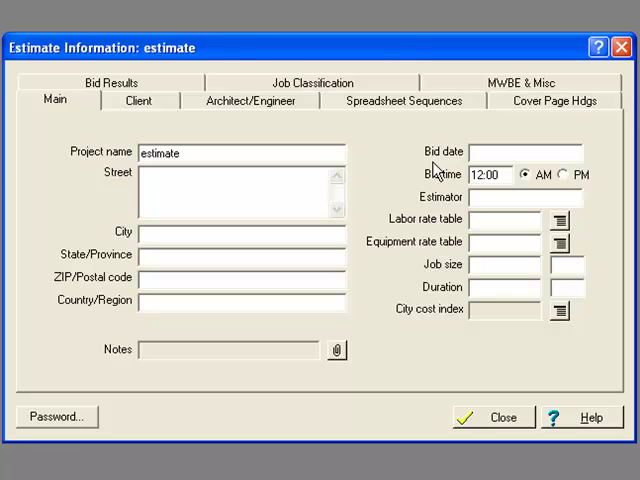
{"action": "mouse_move", "coordinate": [381, 289]}
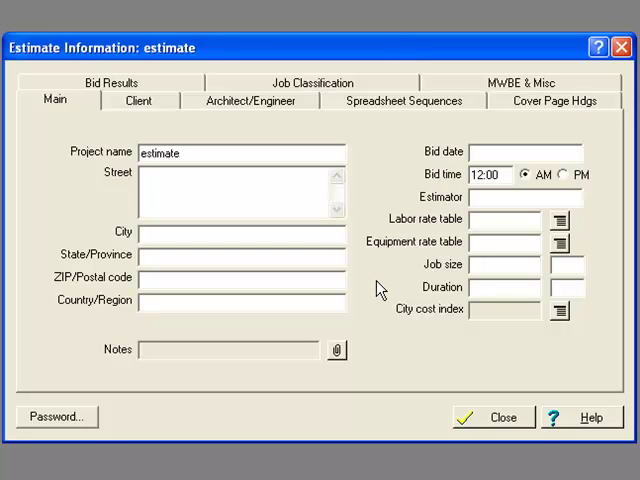
{"action": "mouse_move", "coordinate": [387, 323]}
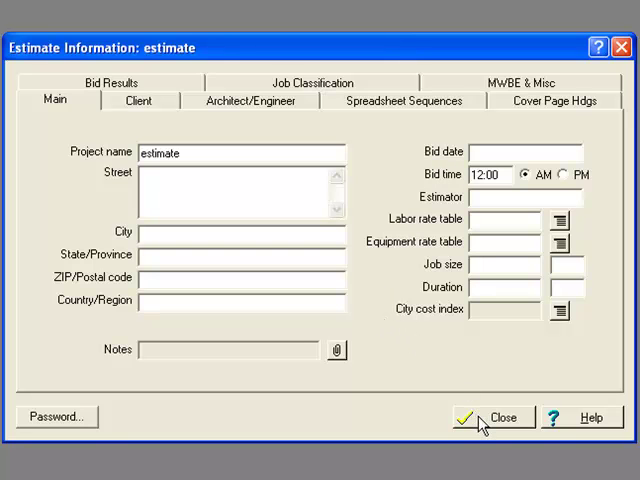
Close the Estimate Information form, keeping only the project name 'estimate'.
{"action": "left_click", "coordinate": [497, 419]}
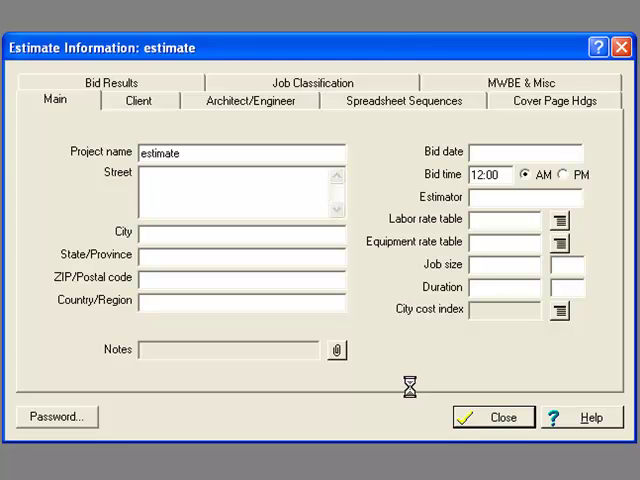
Close the information form to reach the empty 'estimate' spreadsheet.
{"action": "left_click", "coordinate": [497, 416]}
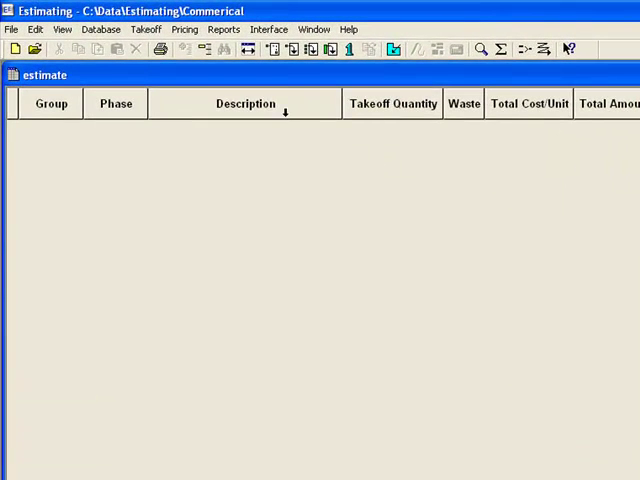
{"action": "mouse_move", "coordinate": [268, 48]}
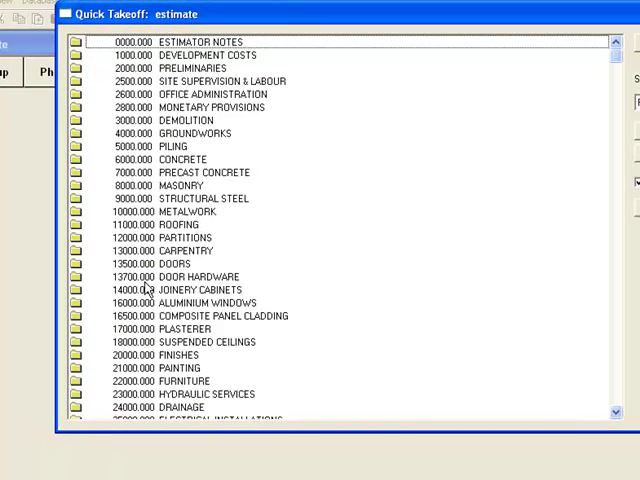
{"action": "mouse_move", "coordinate": [202, 300]}
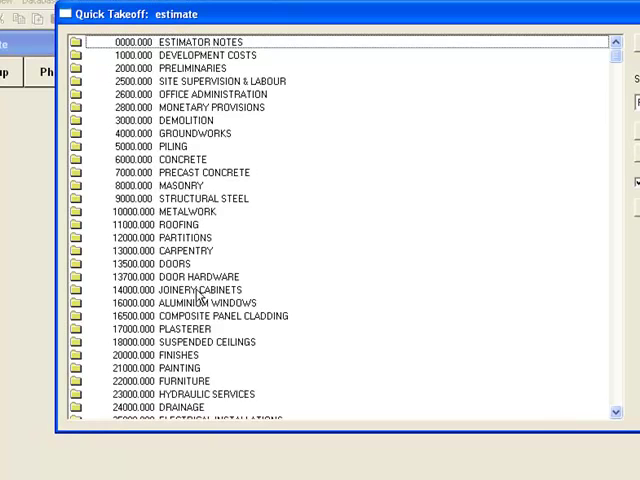
{"action": "mouse_move", "coordinate": [168, 211]}
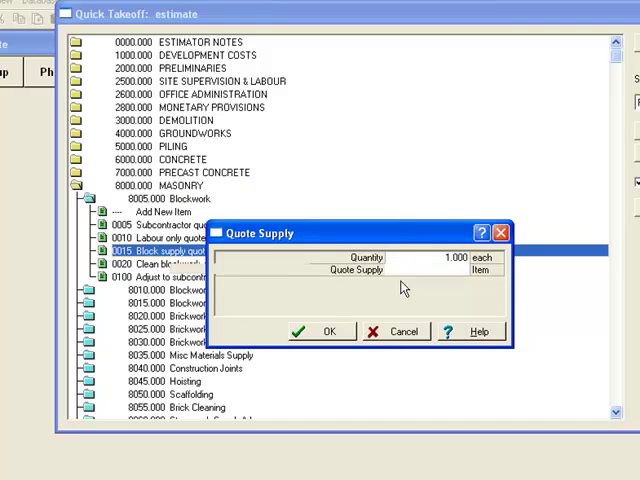
Add the block supply quote and a 45 m long 25 MPa strip footing.
{"action": "left_click", "coordinate": [329, 331]}
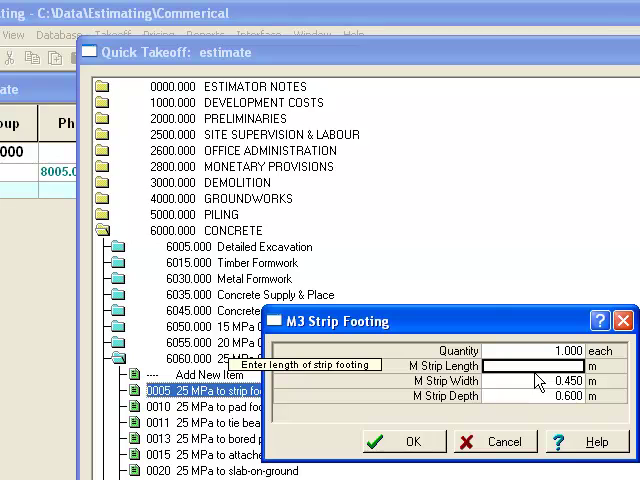
{"action": "type", "text": "45.000"}
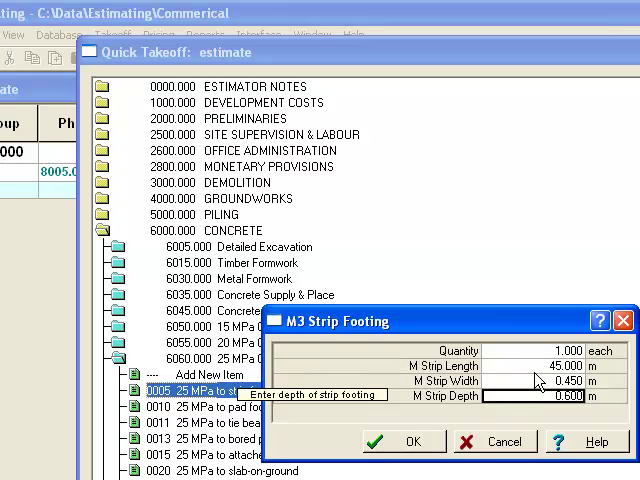
{"action": "left_click", "coordinate": [415, 440]}
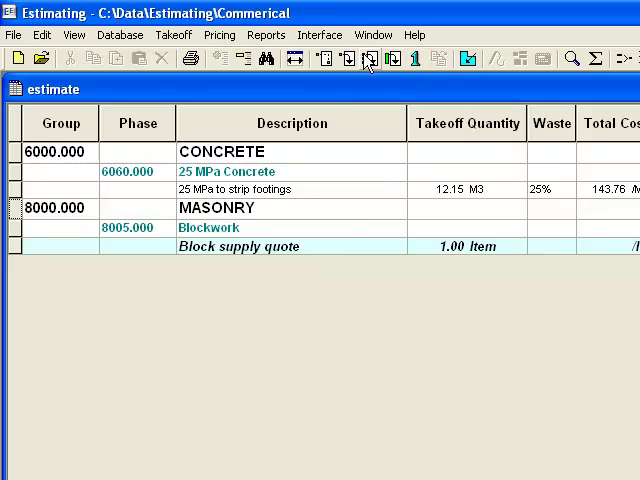
{"action": "mouse_move", "coordinate": [371, 57]}
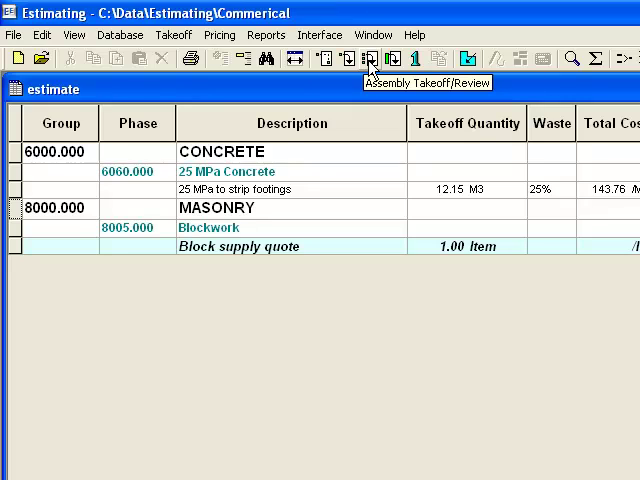
Open assembly takeoff and expand the 03.000 Substructure assemblies.
{"action": "left_click", "coordinate": [373, 55]}
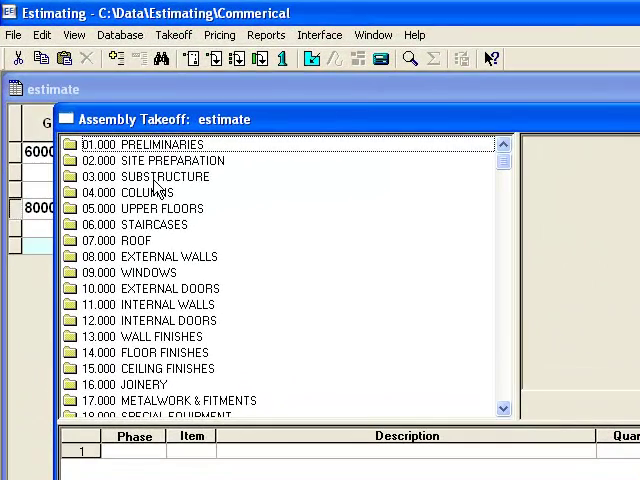
{"action": "double_click", "coordinate": [164, 176]}
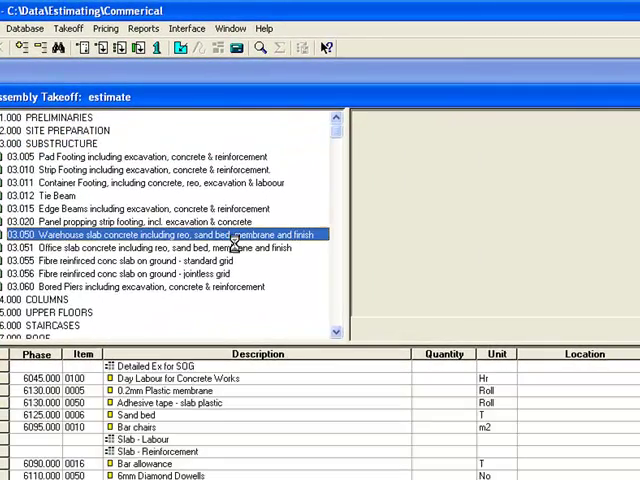
Take off the warehouse slab at 270 m2, 0.150 m thick, 25 MPa.
{"action": "double_click", "coordinate": [180, 234]}
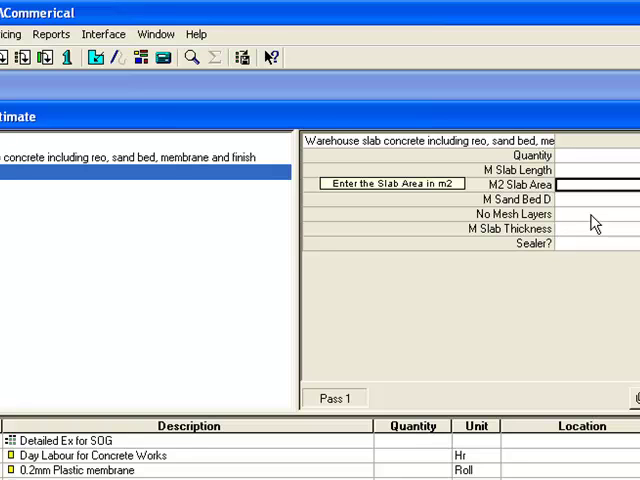
{"action": "right_click", "coordinate": [595, 185]}
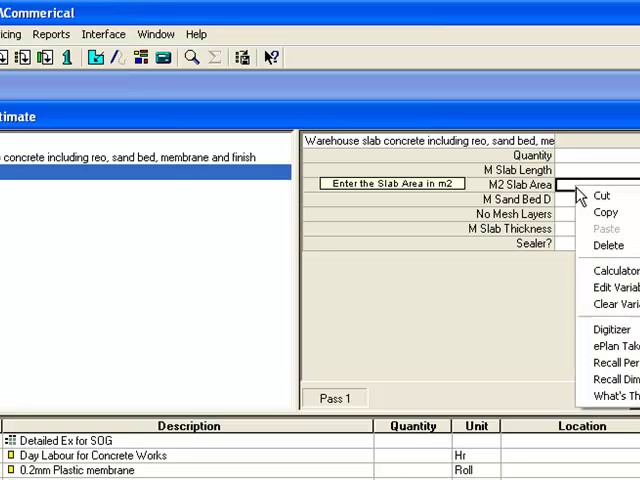
{"action": "mouse_move", "coordinate": [610, 361]}
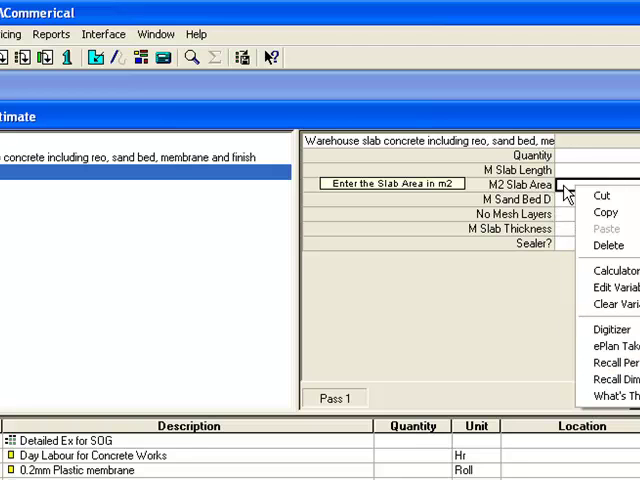
{"action": "left_click", "coordinate": [571, 192]}
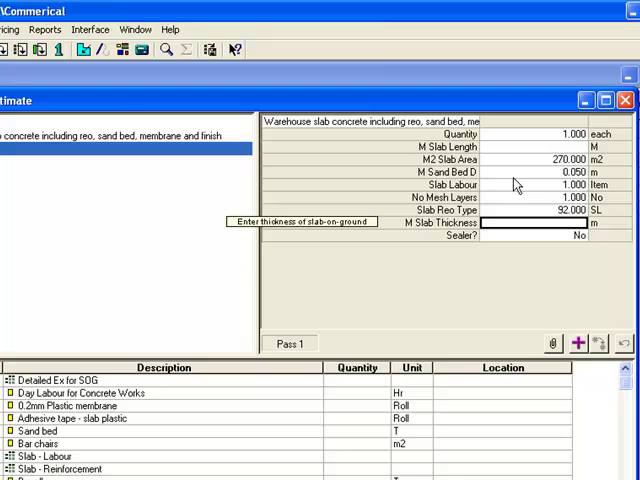
{"action": "type", "text": "0.150"}
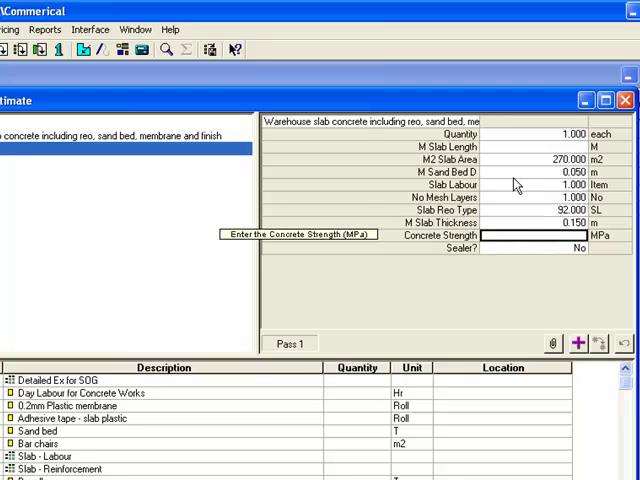
{"action": "type", "text": "25.00"}
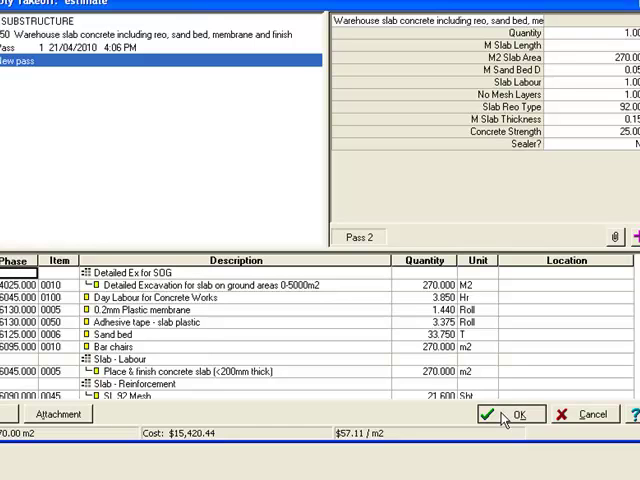
Accept the warehouse slab pass and close the Assembly Takeoff dialog.
{"action": "left_click", "coordinate": [515, 415]}
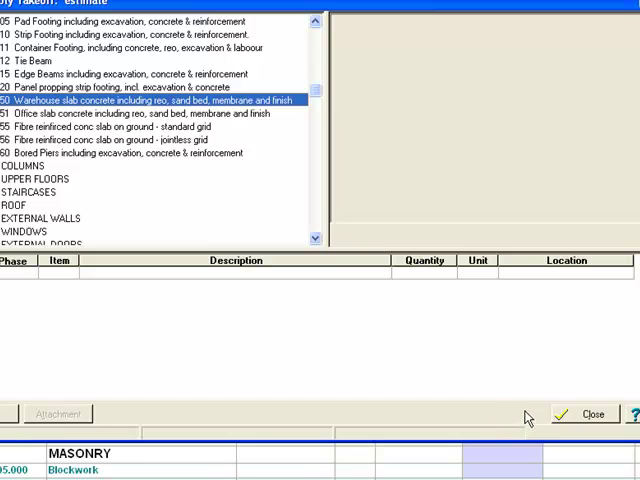
{"action": "left_click", "coordinate": [590, 414]}
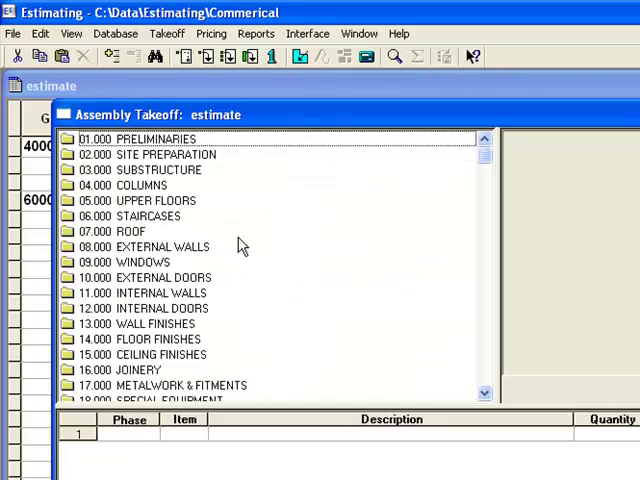
{"action": "mouse_move", "coordinate": [150, 280]}
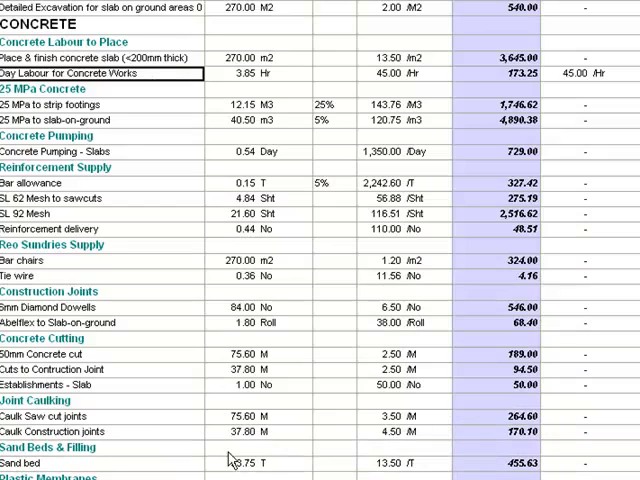
Scroll the spreadsheet down toward Electrical Installations.
{"action": "scroll", "scroll_direction": "down", "scroll_amount": 3}
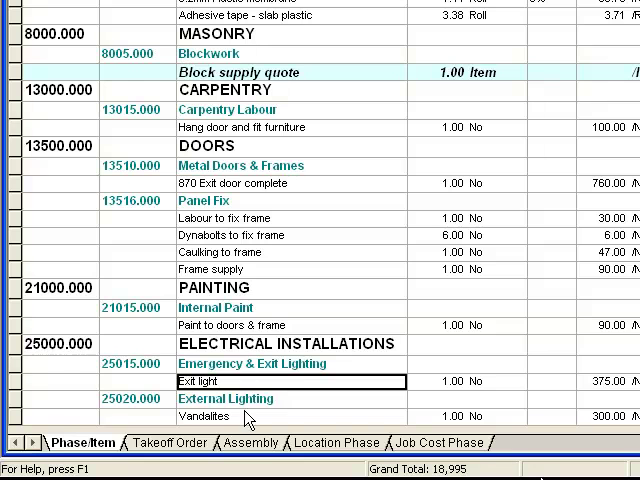
{"action": "mouse_move", "coordinate": [255, 388]}
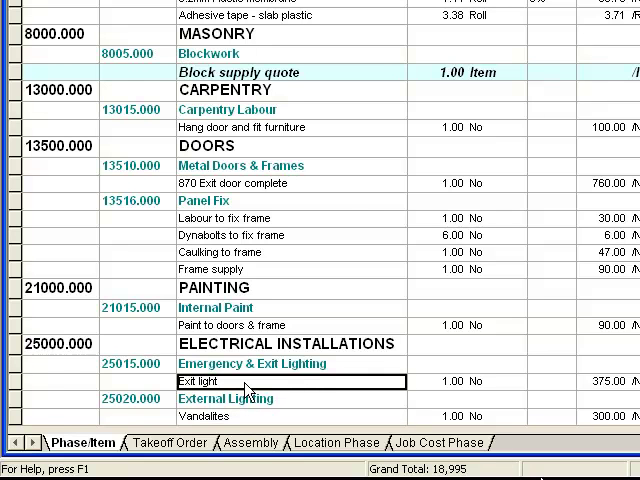
{"action": "mouse_move", "coordinate": [270, 383]}
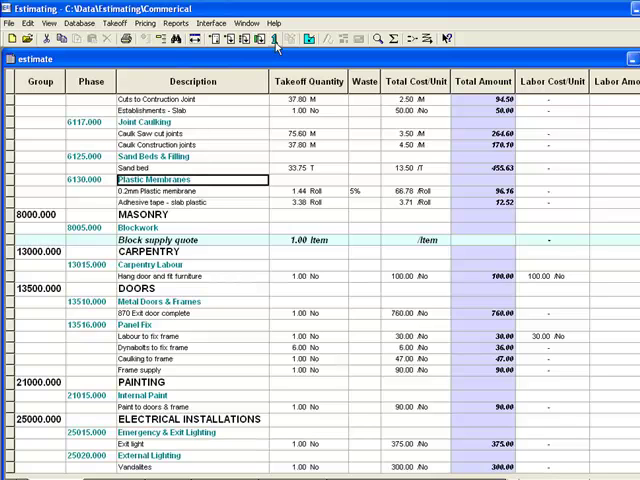
{"action": "mouse_move", "coordinate": [210, 35]}
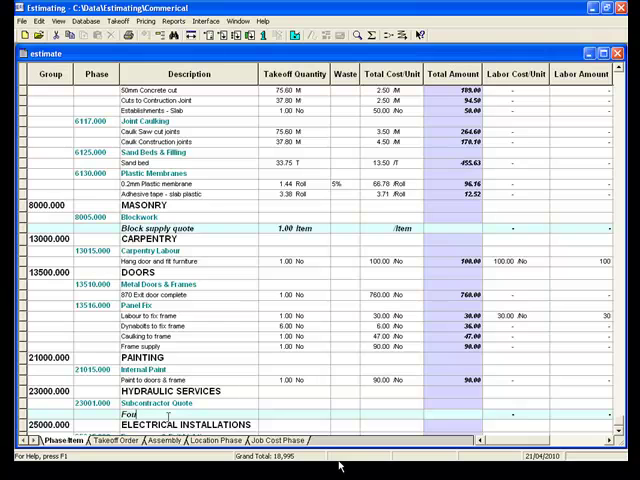
Describe the subcontractor item as 'Fountain' with a 45.000 labour unit price.
{"action": "type", "text": "Fountain"}
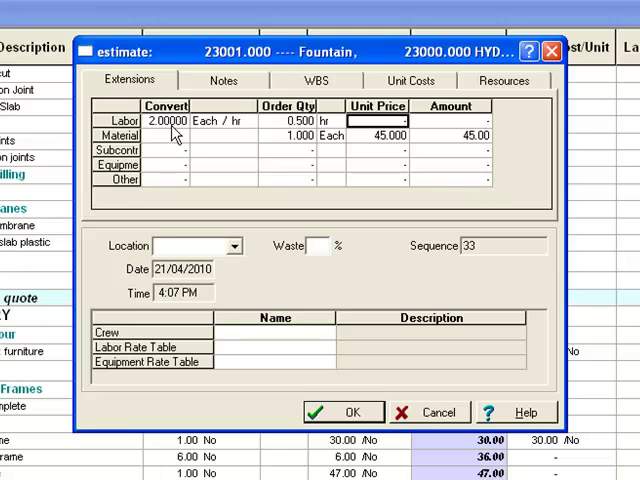
{"action": "type", "text": "45.000"}
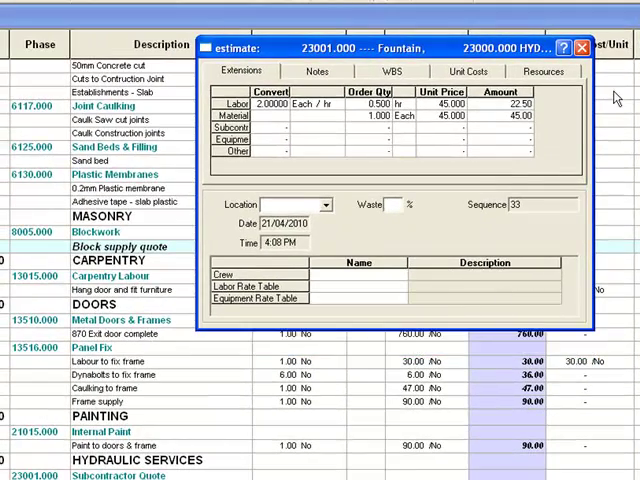
{"action": "left_click", "coordinate": [582, 45]}
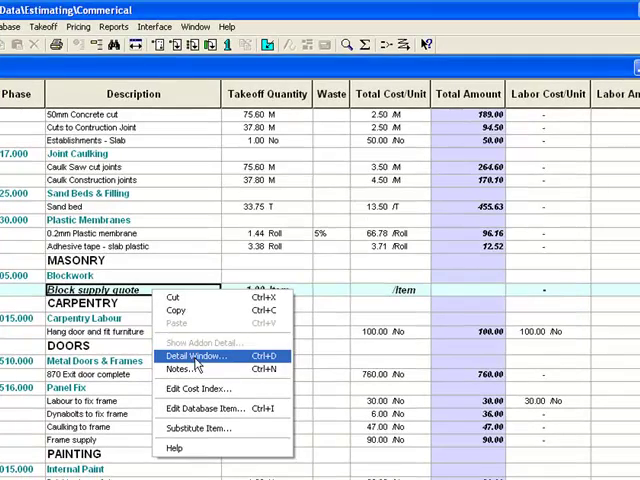
Set the Block supply quote's material unit price to 5,000.000.
{"action": "left_click", "coordinate": [198, 356]}
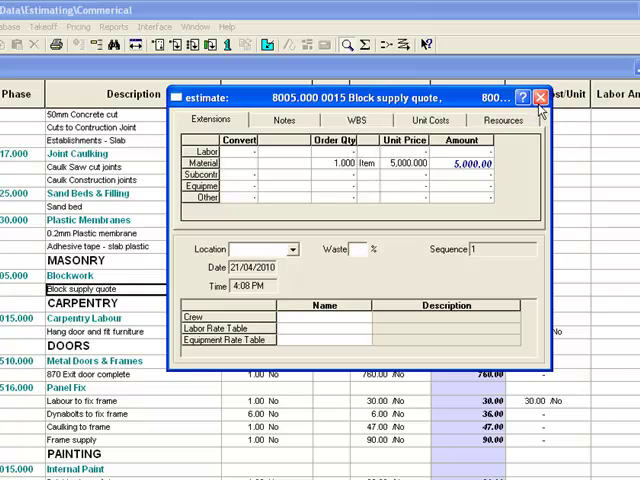
{"action": "left_click", "coordinate": [539, 96]}
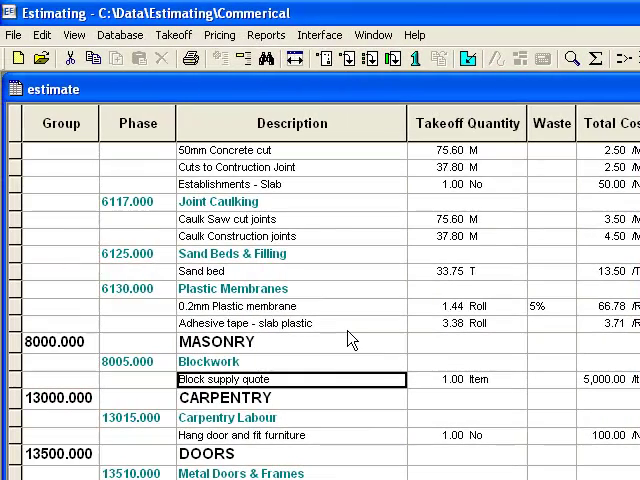
{"action": "mouse_move", "coordinate": [322, 280]}
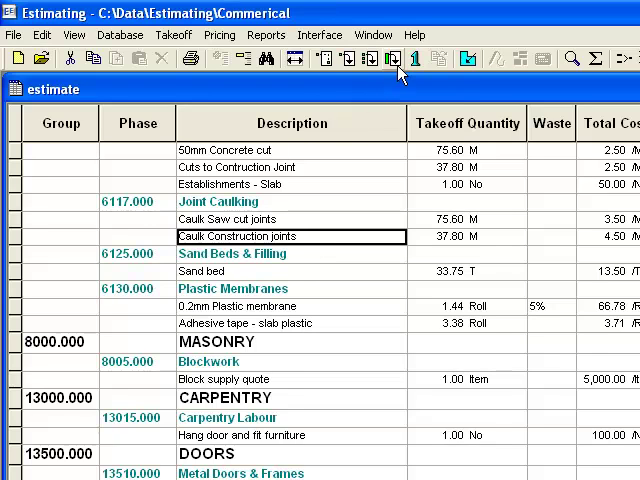
{"action": "mouse_move", "coordinate": [400, 63]}
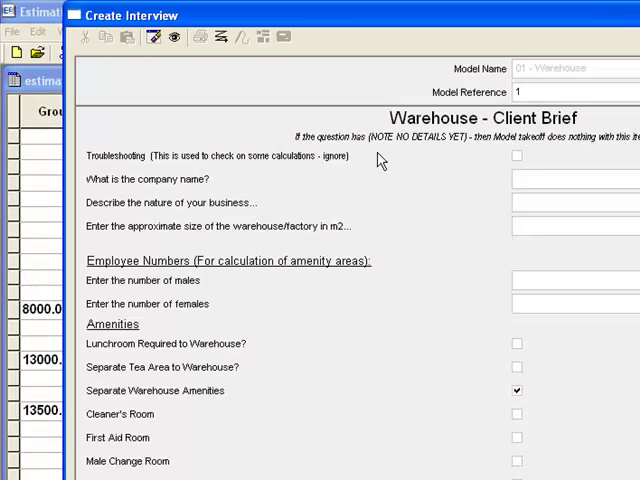
Enter a 5000 m2 warehouse size with 20 males and 20 females in the interview.
{"action": "left_click", "coordinate": [570, 179]}
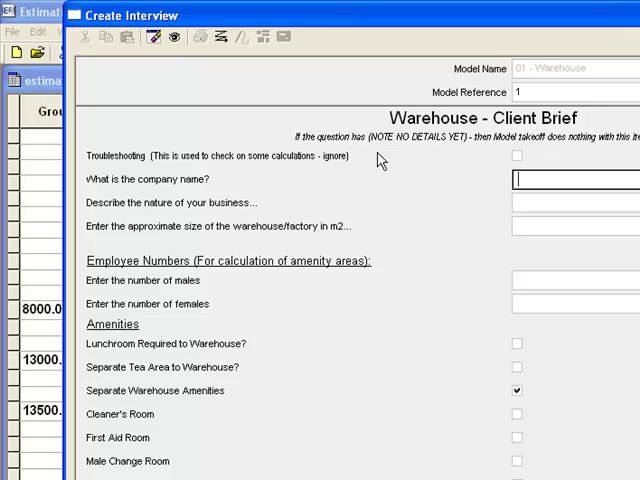
{"action": "left_click", "coordinate": [570, 225]}
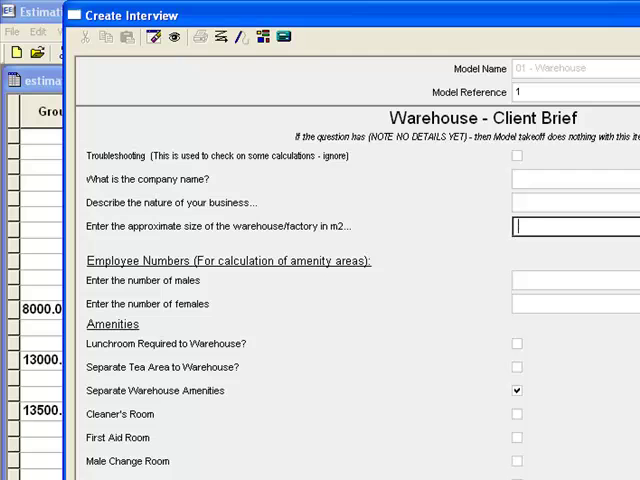
{"action": "type", "text": "5000.00"}
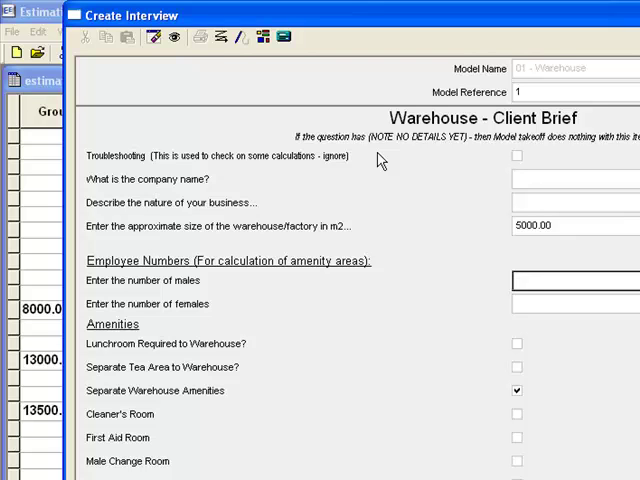
{"action": "type", "text": "2"}
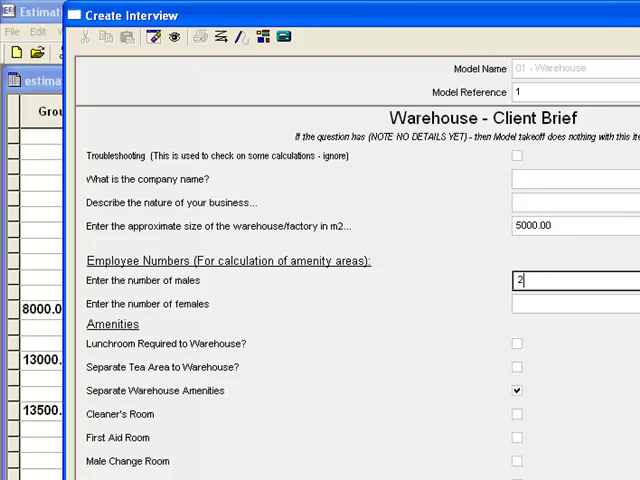
{"action": "type", "text": "0"}
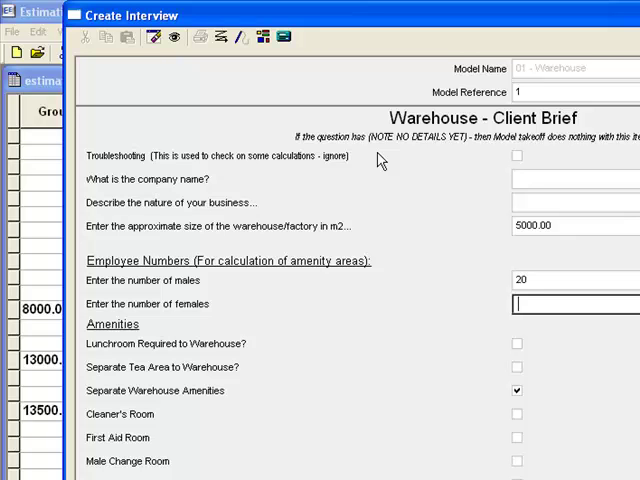
{"action": "type", "text": "20"}
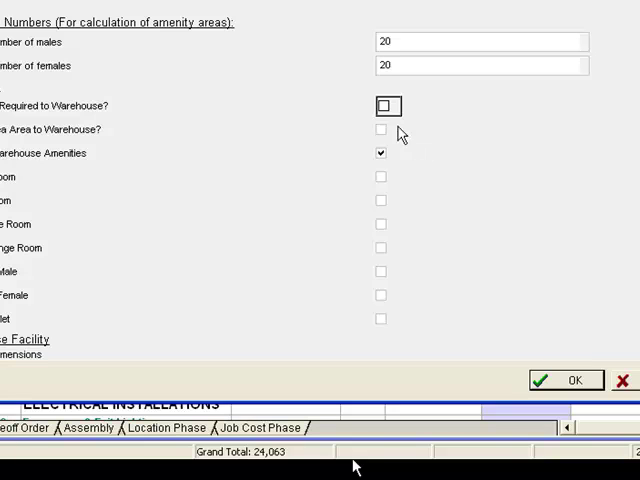
Require a tea area and a lunchroom, entering 15 for lunchroom capacity.
{"action": "left_click", "coordinate": [381, 129]}
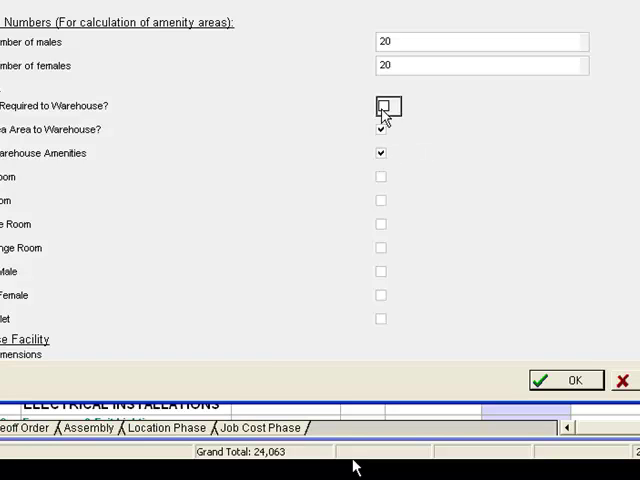
{"action": "left_click", "coordinate": [380, 106]}
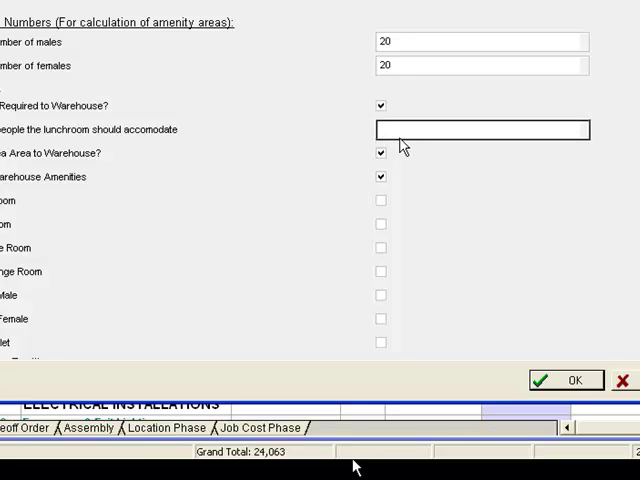
{"action": "type", "text": "15"}
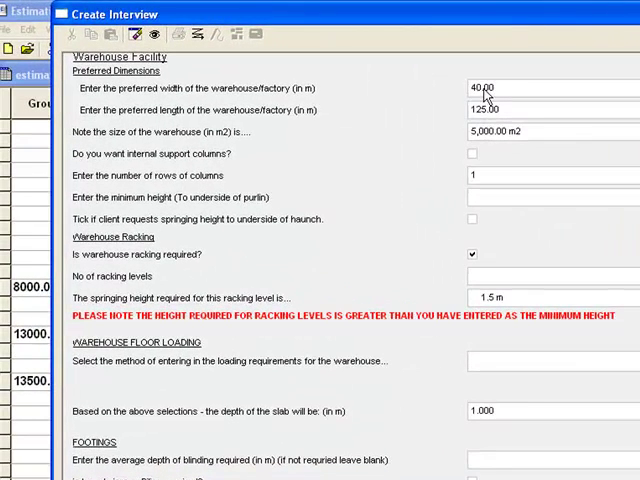
{"action": "mouse_move", "coordinate": [515, 95]}
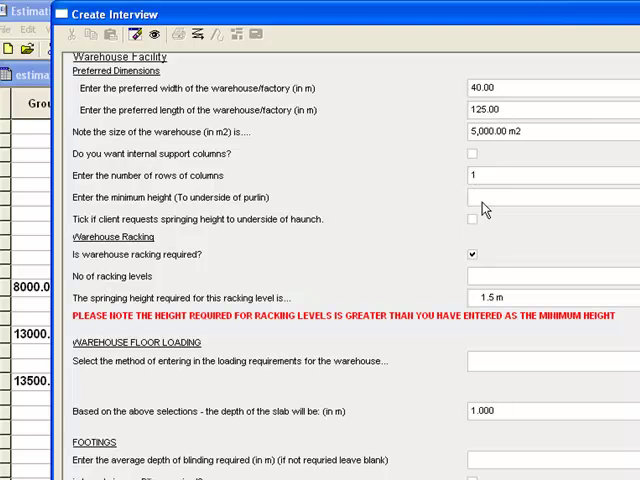
Answer the minimum height to underside of purlin and number of racking levels questions.
{"action": "left_click", "coordinate": [540, 197]}
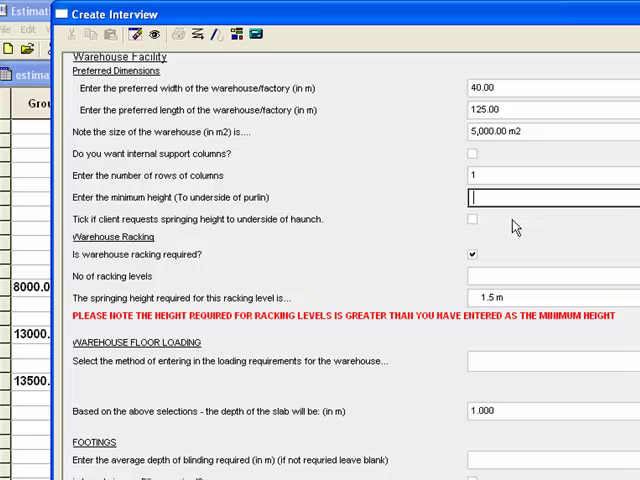
{"action": "type", "text": "15.0"}
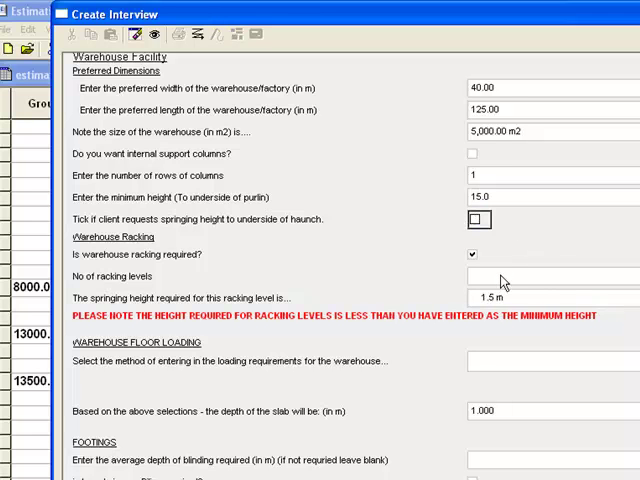
{"action": "left_click", "coordinate": [500, 275]}
{"action": "type", "text": "5"}
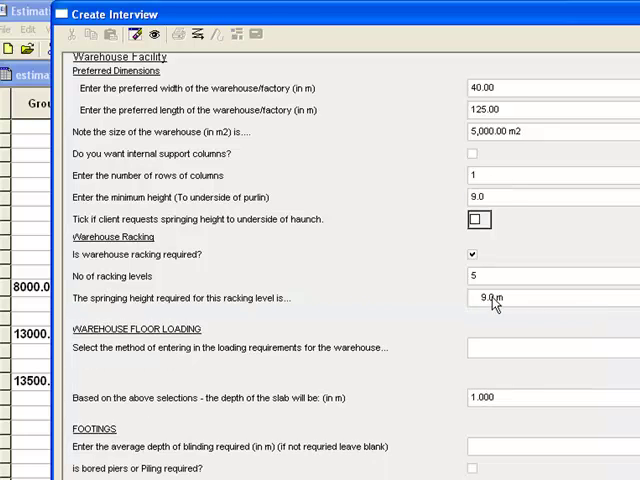
{"action": "mouse_move", "coordinate": [490, 307]}
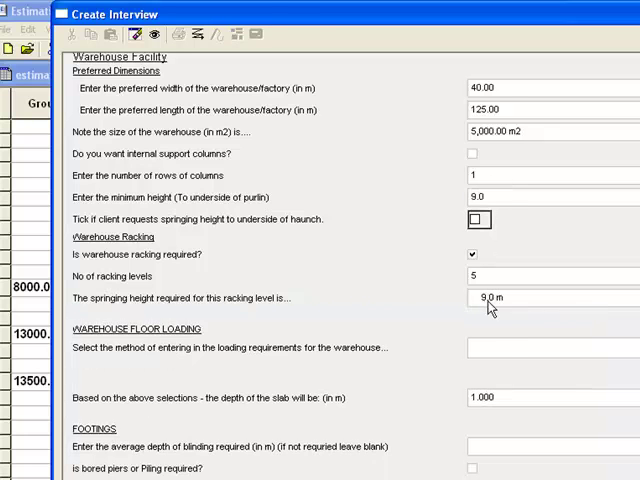
Choose Weight Per Level loading and enter 2.0 tonnes per pallet.
{"action": "left_click", "coordinate": [555, 347]}
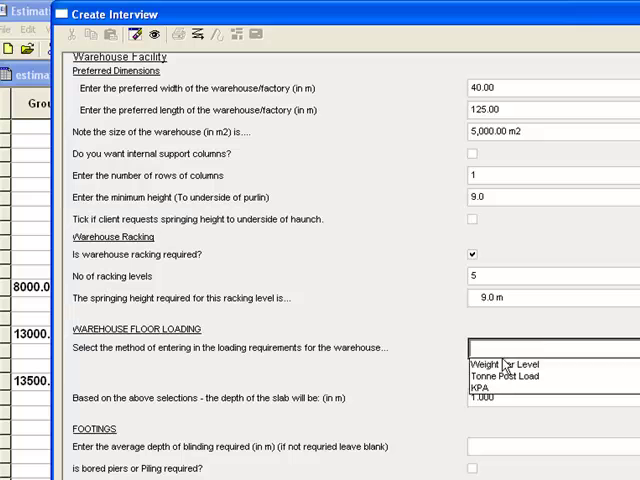
{"action": "left_click", "coordinate": [500, 364]}
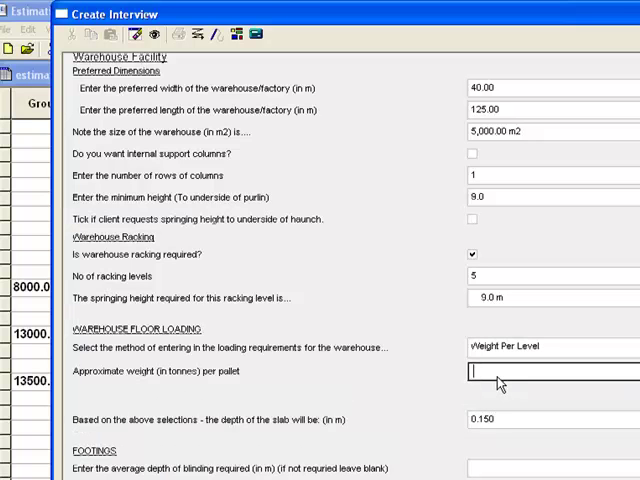
{"action": "type", "text": "2.0"}
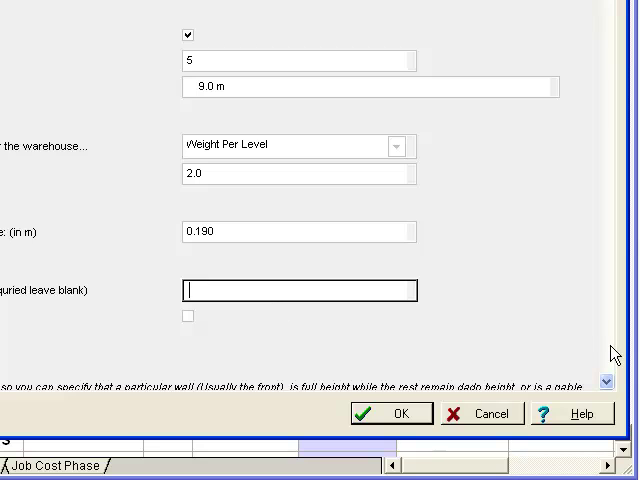
Acknowledge model generation completion, then dismiss the log and models window to return to the estimate.
{"action": "scroll", "scroll_direction": "down", "scroll_amount": 3}
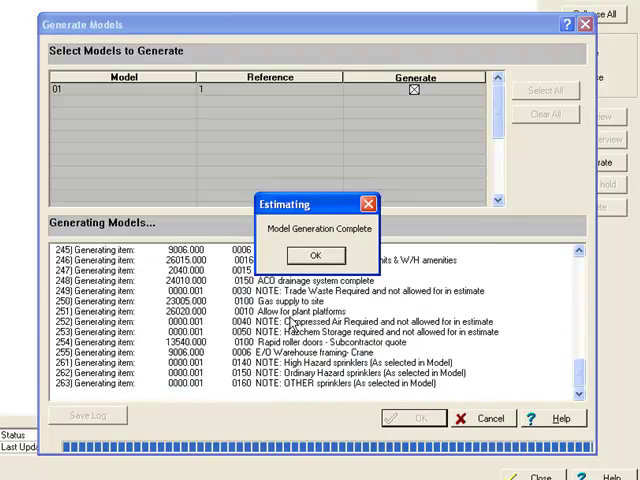
{"action": "left_click", "coordinate": [315, 255]}
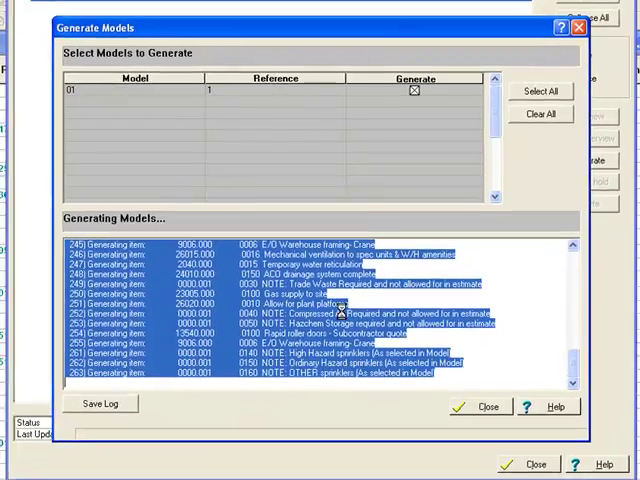
{"action": "left_click", "coordinate": [483, 406]}
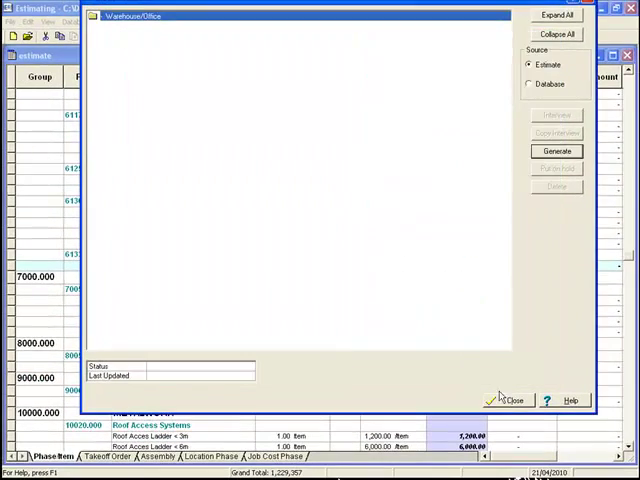
{"action": "left_click", "coordinate": [511, 398]}
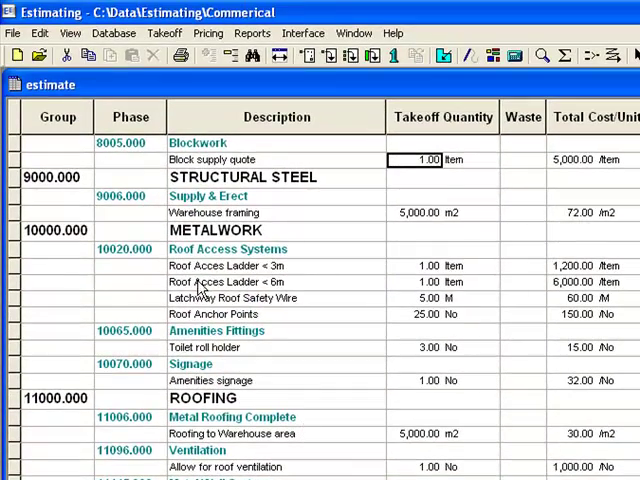
Select the Roof Access Ladder < 6m item in the estimate spreadsheet.
{"action": "left_click", "coordinate": [277, 282]}
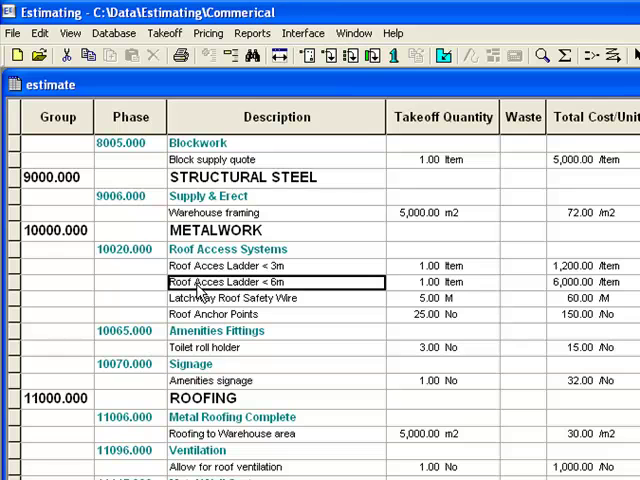
{"action": "mouse_move", "coordinate": [210, 298]}
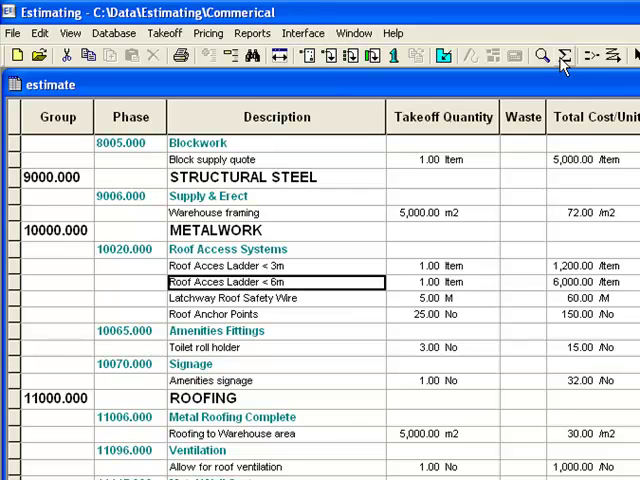
{"action": "mouse_move", "coordinate": [554, 57]}
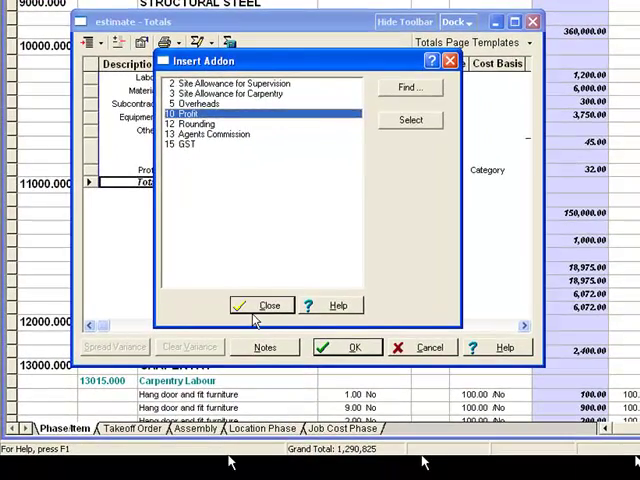
Insert the Profit addon and confirm its 15% rate, giving a 184,404 profit.
{"action": "left_click", "coordinate": [264, 305]}
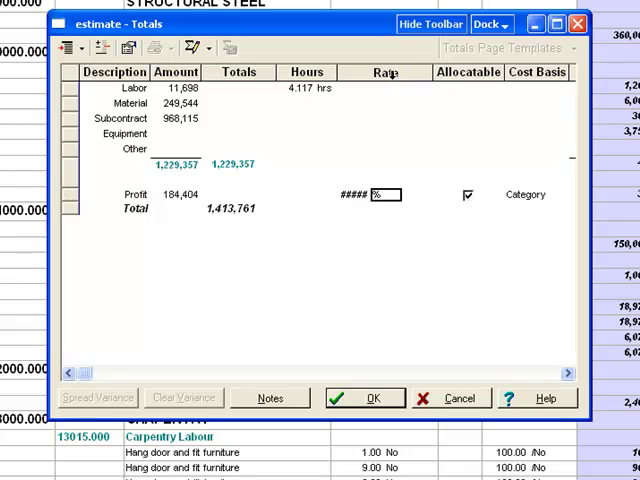
{"action": "mouse_move", "coordinate": [367, 72]}
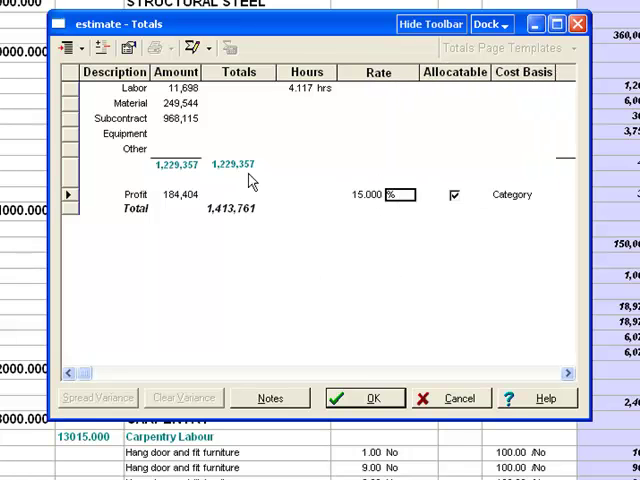
{"action": "mouse_move", "coordinate": [332, 385]}
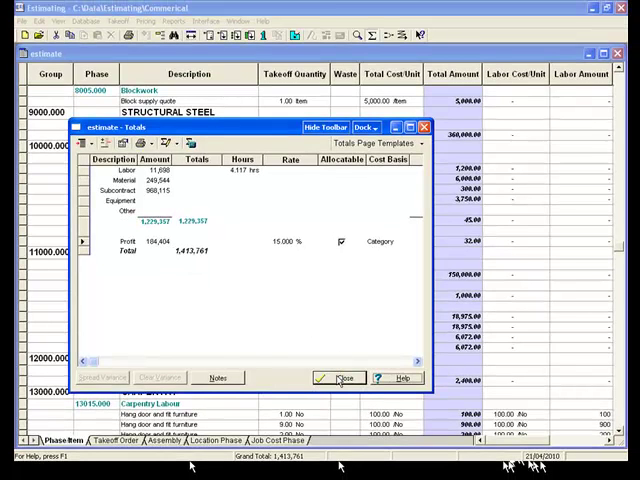
{"action": "left_click", "coordinate": [339, 378]}
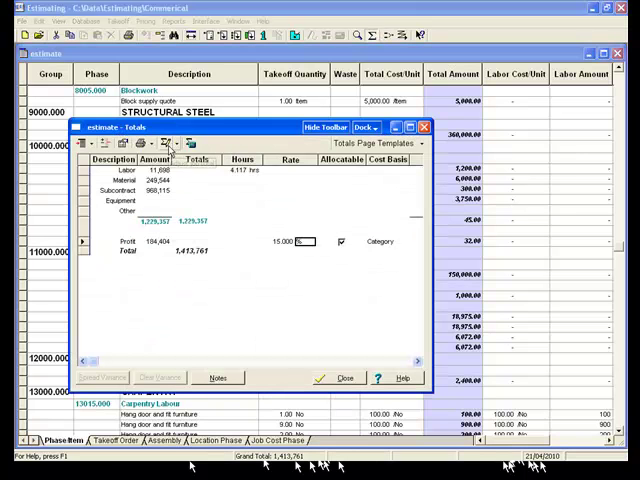
Enter a 5,000 m2 job size, about 282.752 per m2, and close Totals.
{"action": "left_click", "coordinate": [179, 128]}
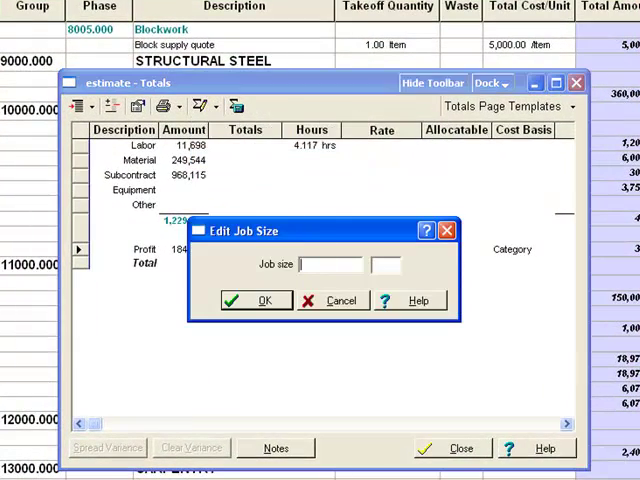
{"action": "type", "text": "5"}
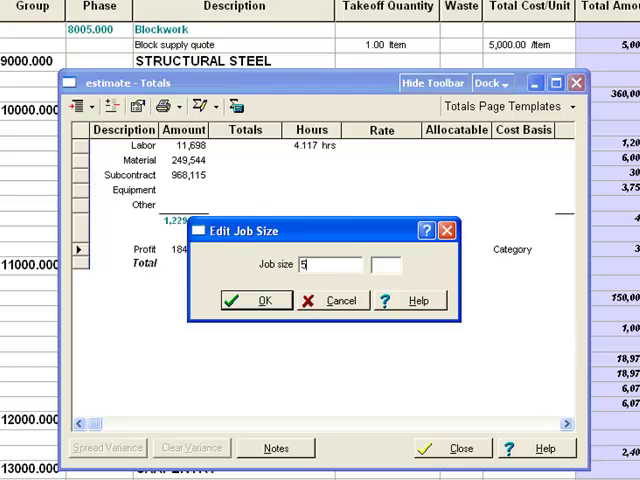
{"action": "type", "text": "000"}
{"action": "left_click", "coordinate": [386, 264]}
{"action": "type", "text": "m2"}
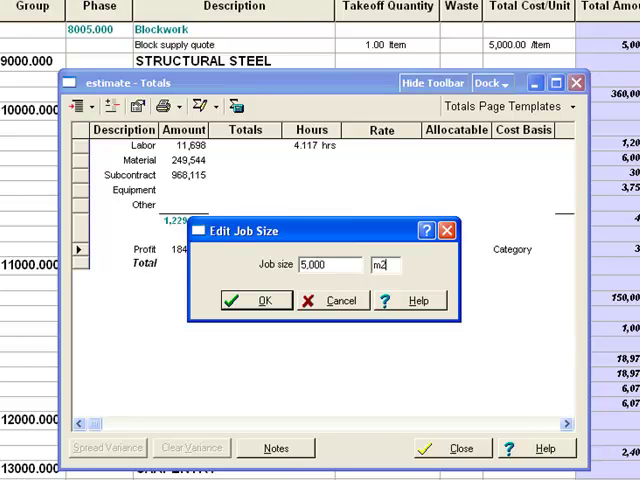
{"action": "left_click", "coordinate": [256, 300]}
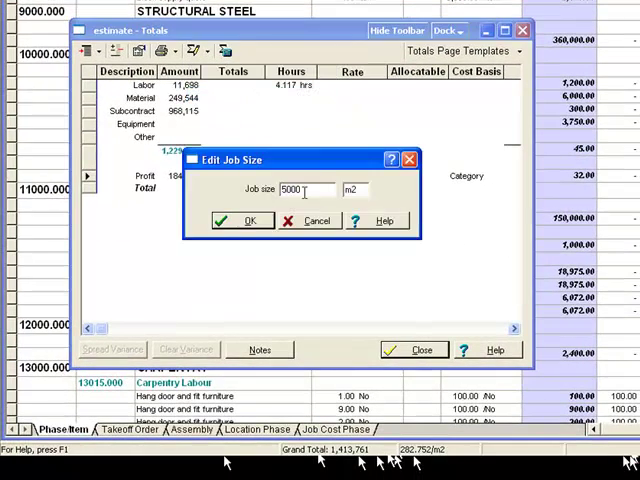
{"action": "left_click", "coordinate": [241, 221]}
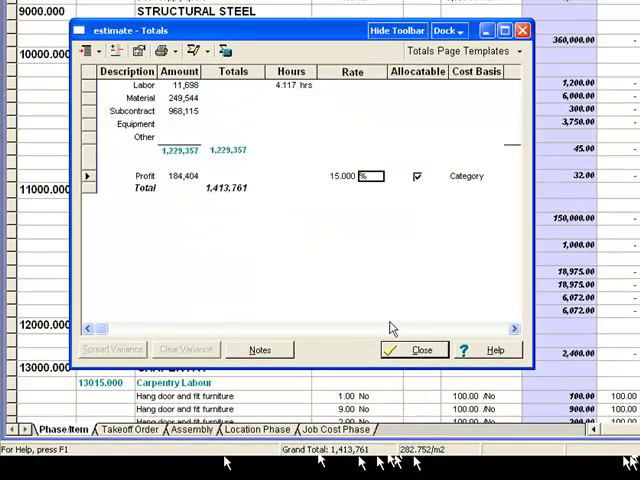
{"action": "left_click", "coordinate": [413, 349]}
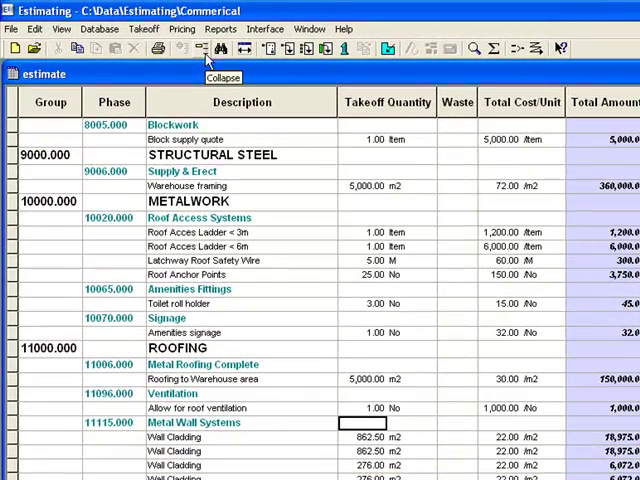
{"action": "left_click", "coordinate": [202, 49]}
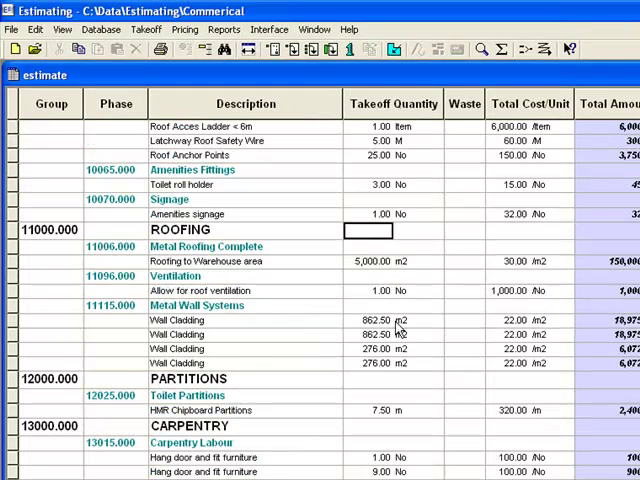
{"action": "mouse_move", "coordinate": [588, 238]}
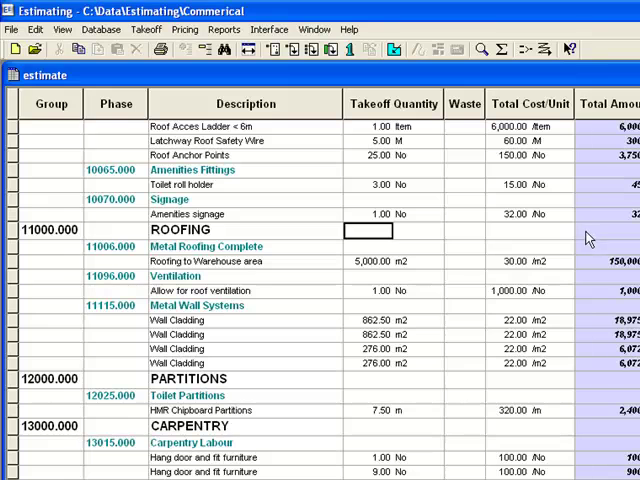
{"action": "mouse_move", "coordinate": [590, 276]}
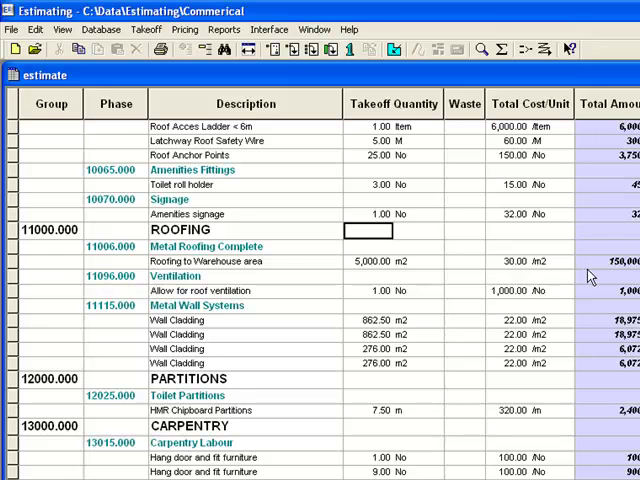
{"action": "mouse_move", "coordinate": [312, 264]}
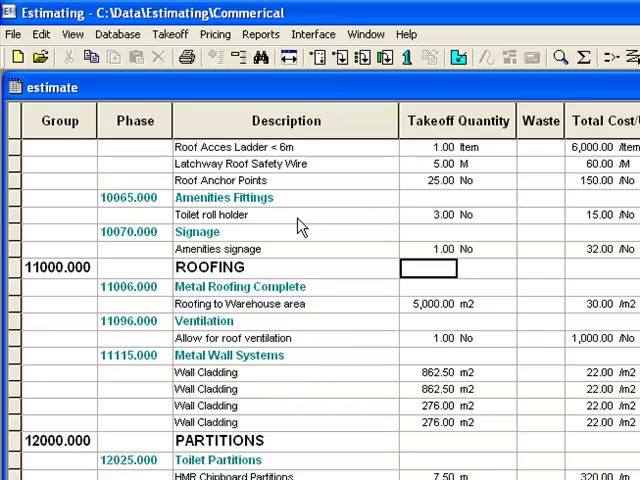
{"action": "left_click", "coordinate": [210, 214]}
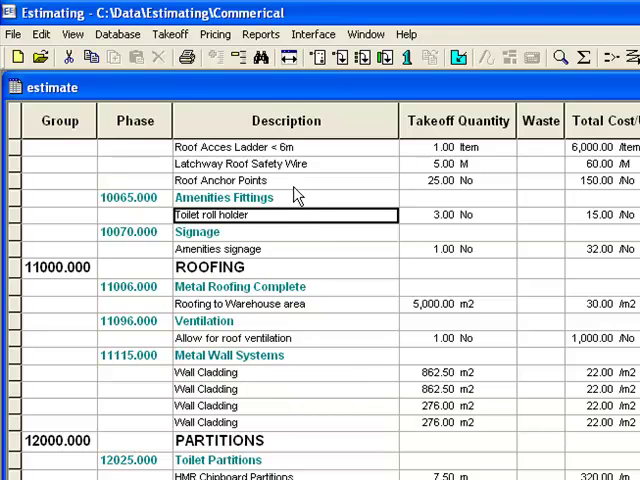
{"action": "scroll", "scroll_direction": "down", "scroll_amount": 3}
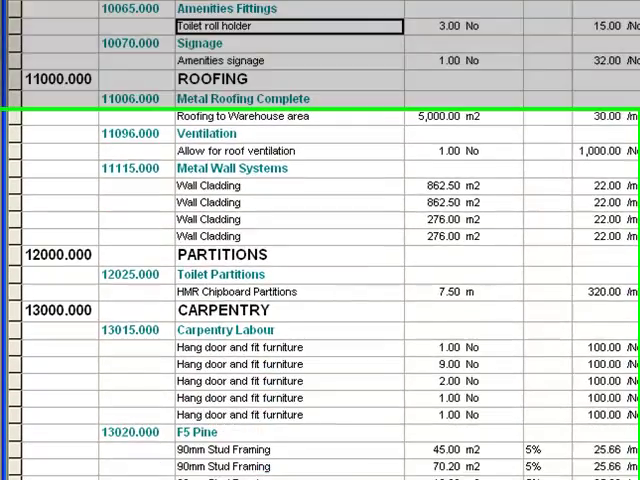